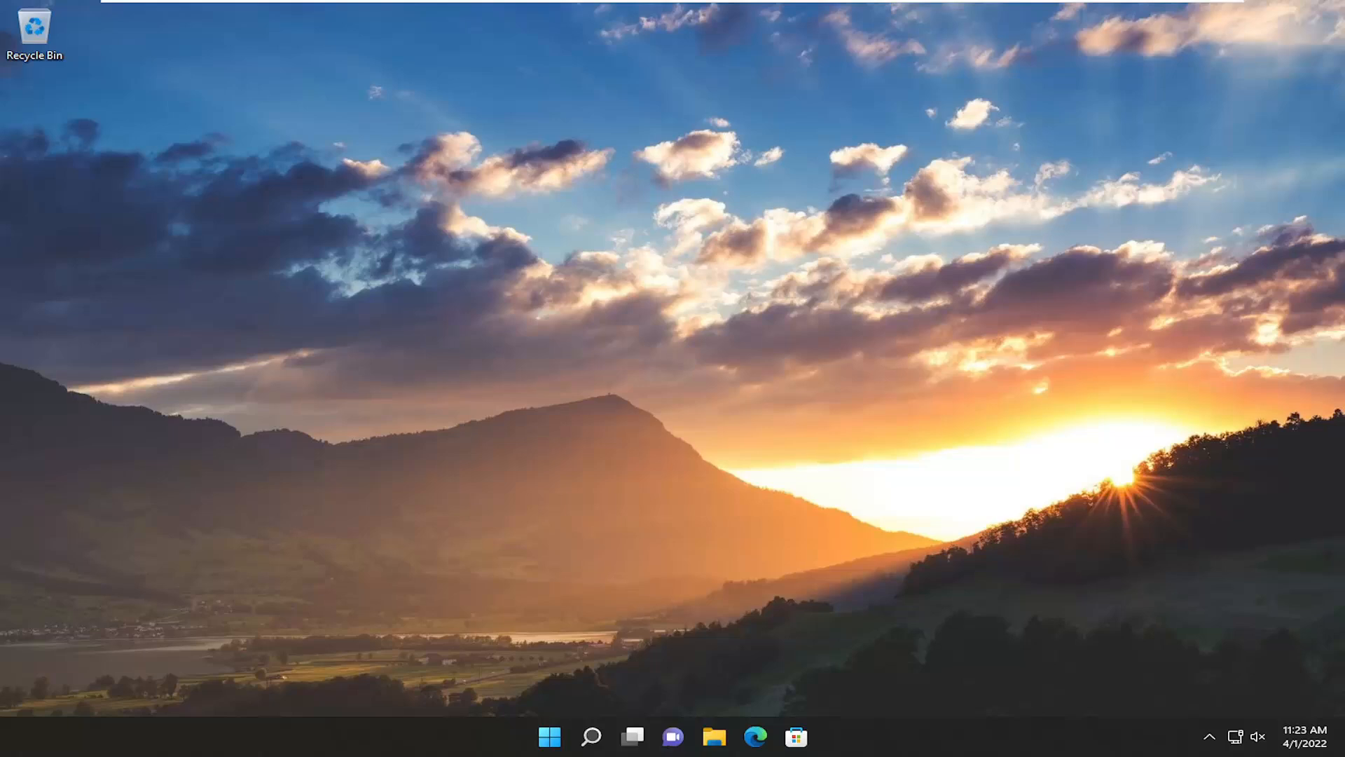
pyautogui.moveTo(525, 723)
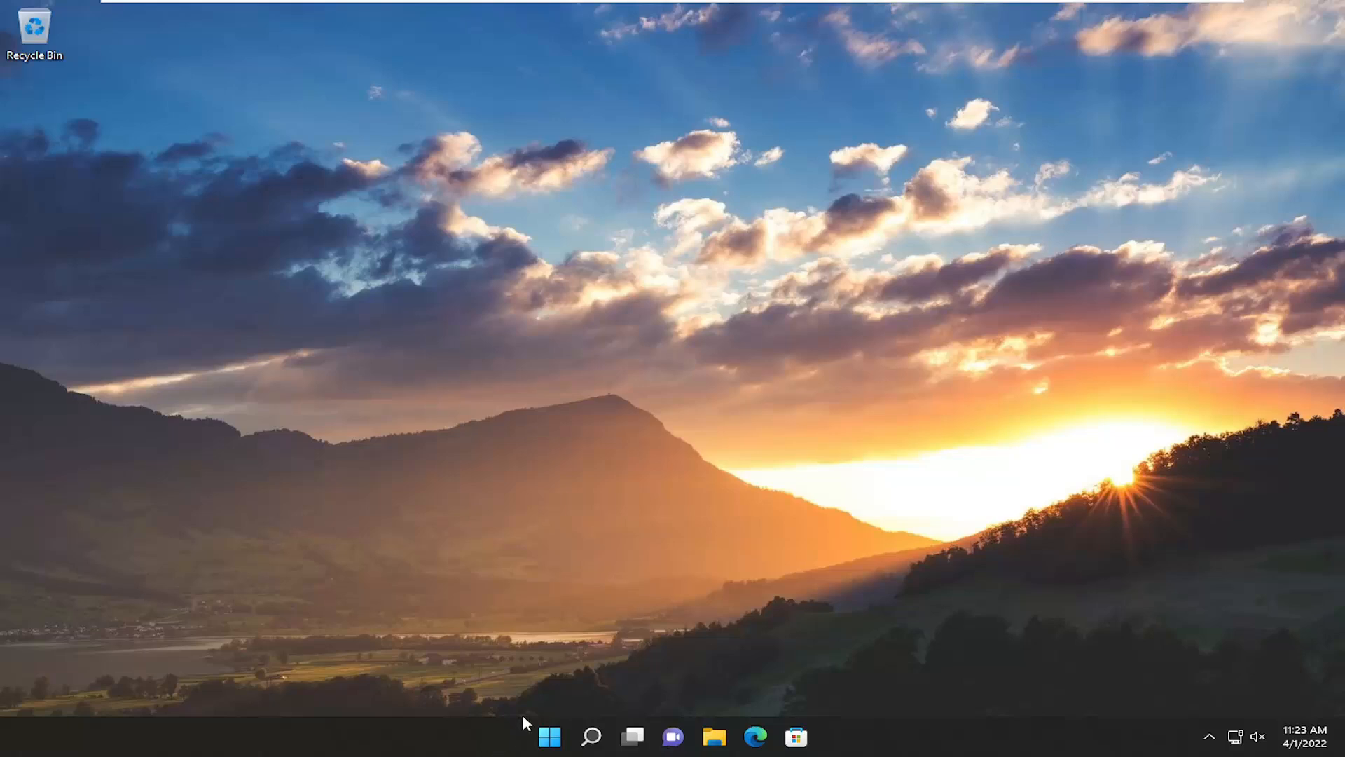
# Search Windows for 'settings' and launch the Settings app
pyautogui.rightClick(550, 736)
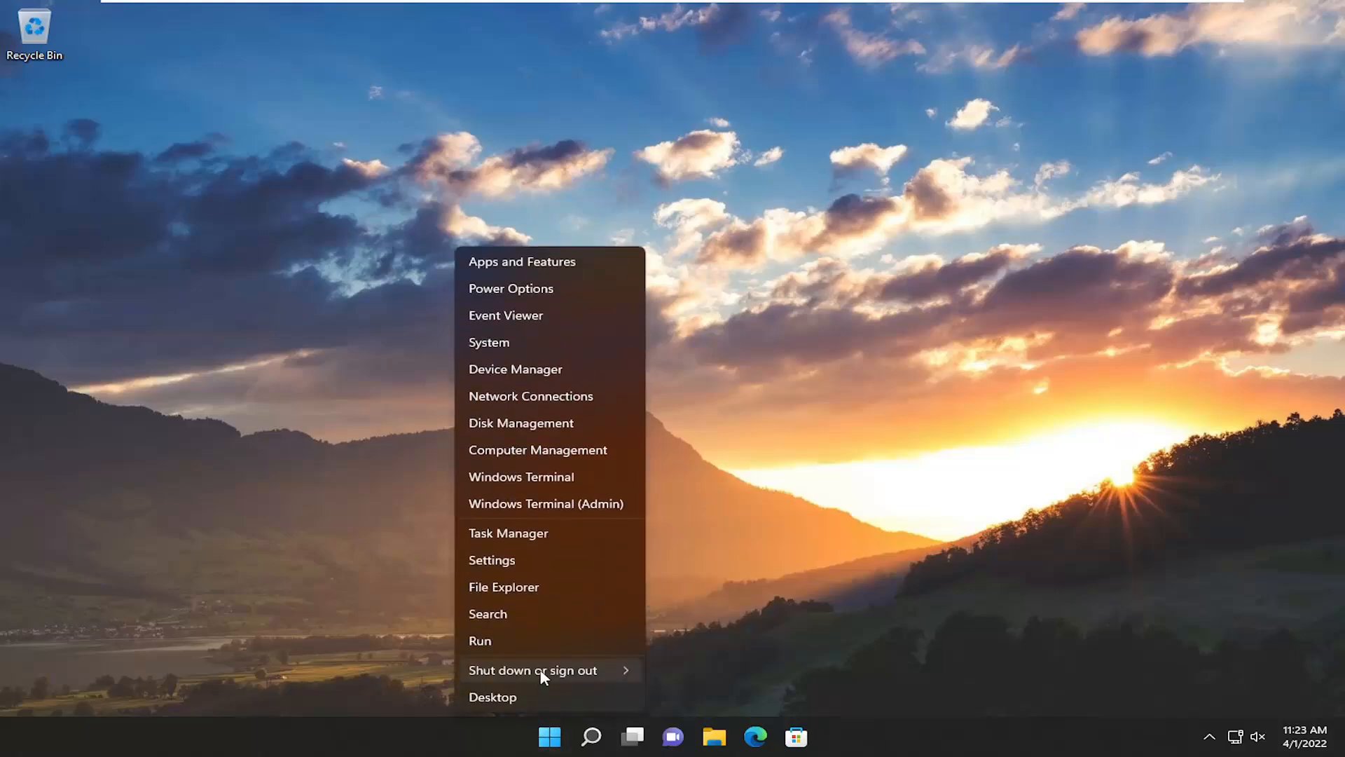
pyautogui.click(532, 670)
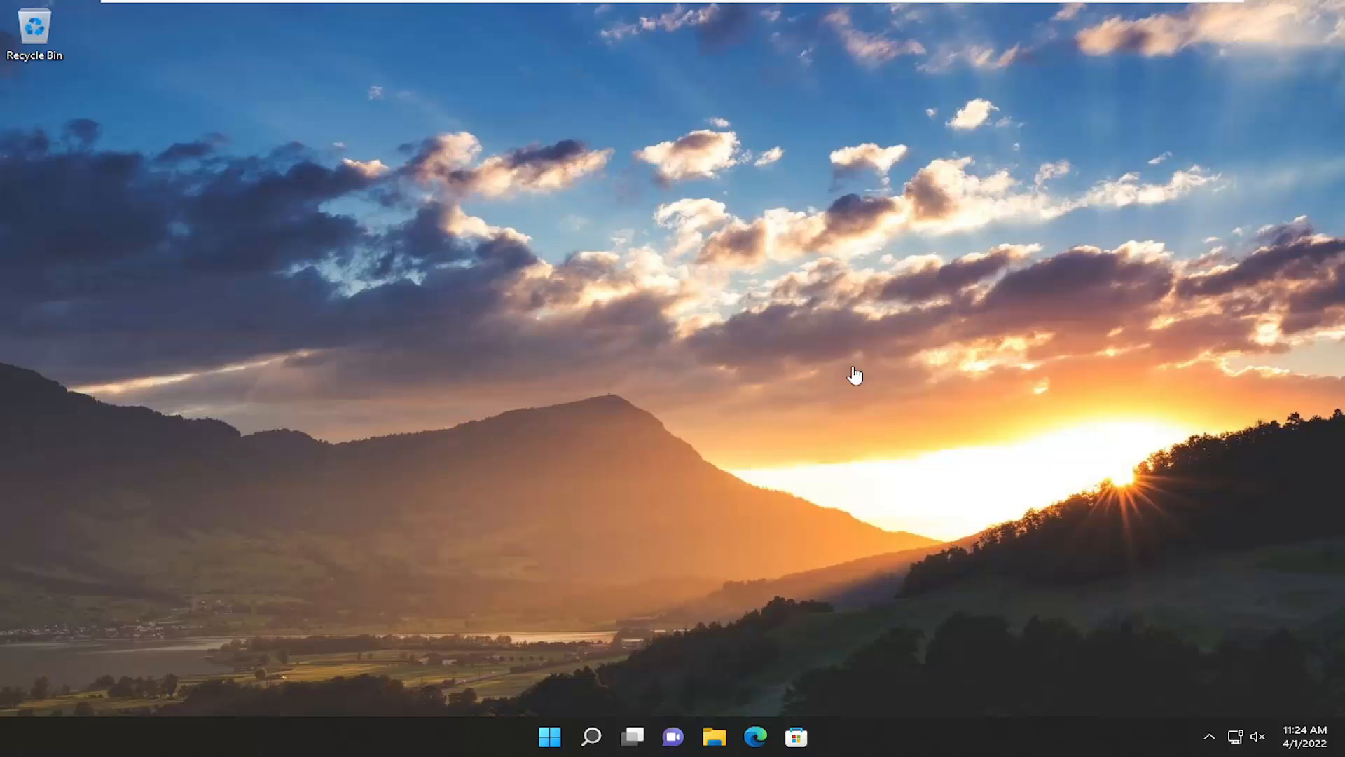
pyautogui.moveTo(546, 429)
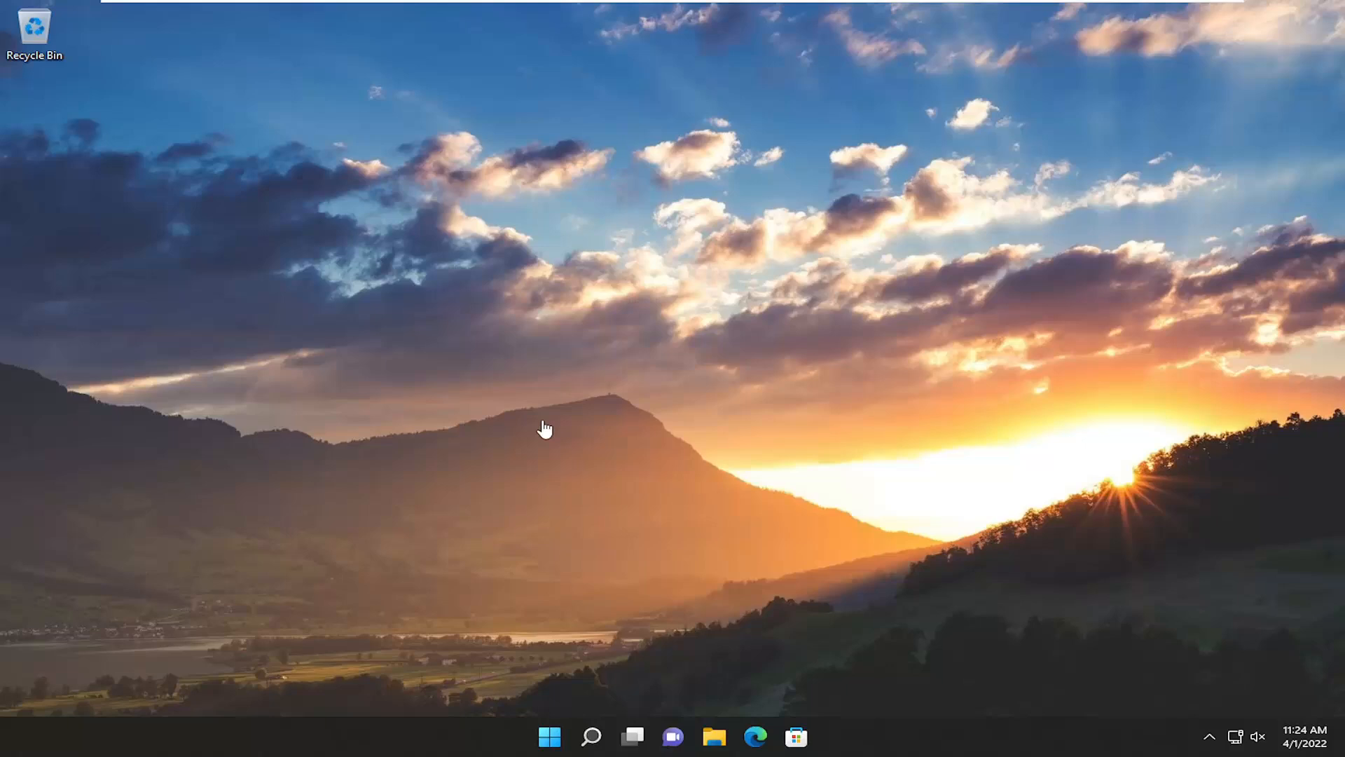
pyautogui.moveTo(528, 421)
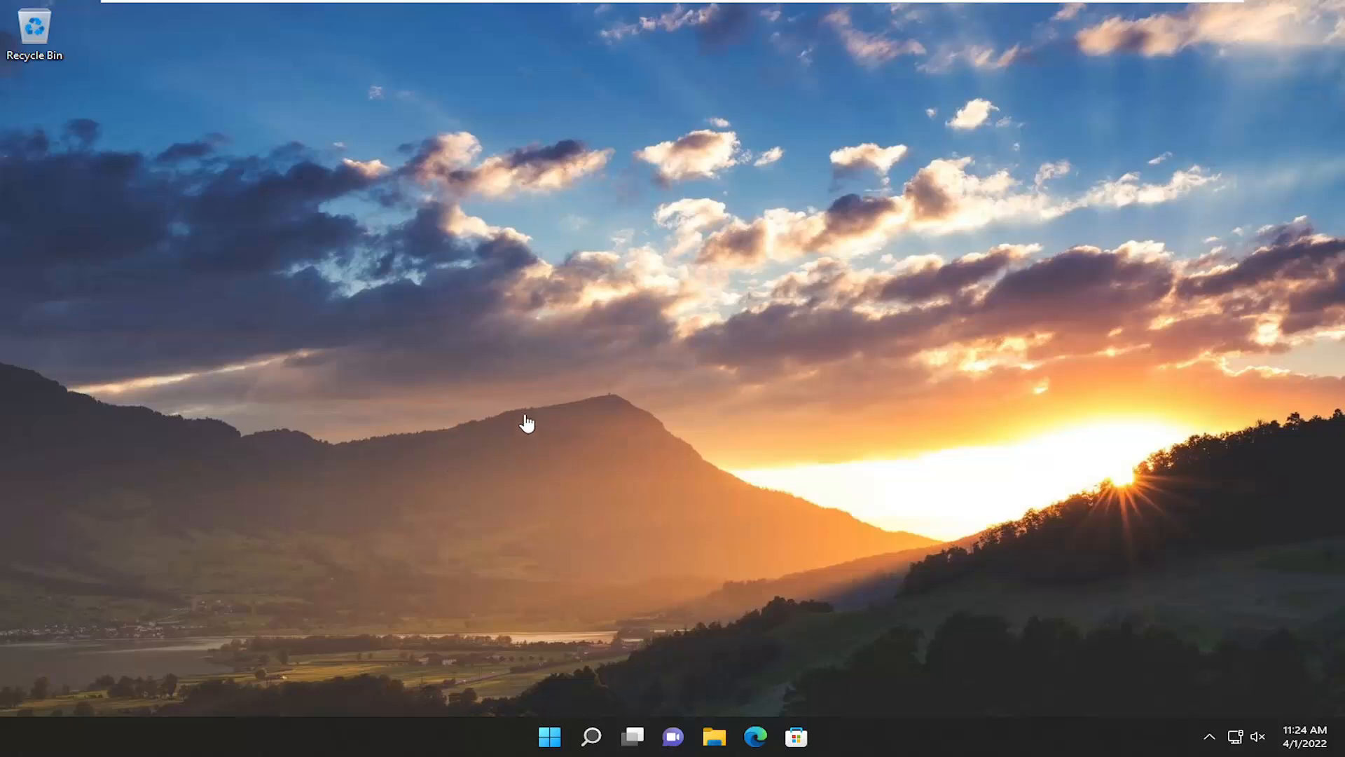
pyautogui.moveTo(507, 400)
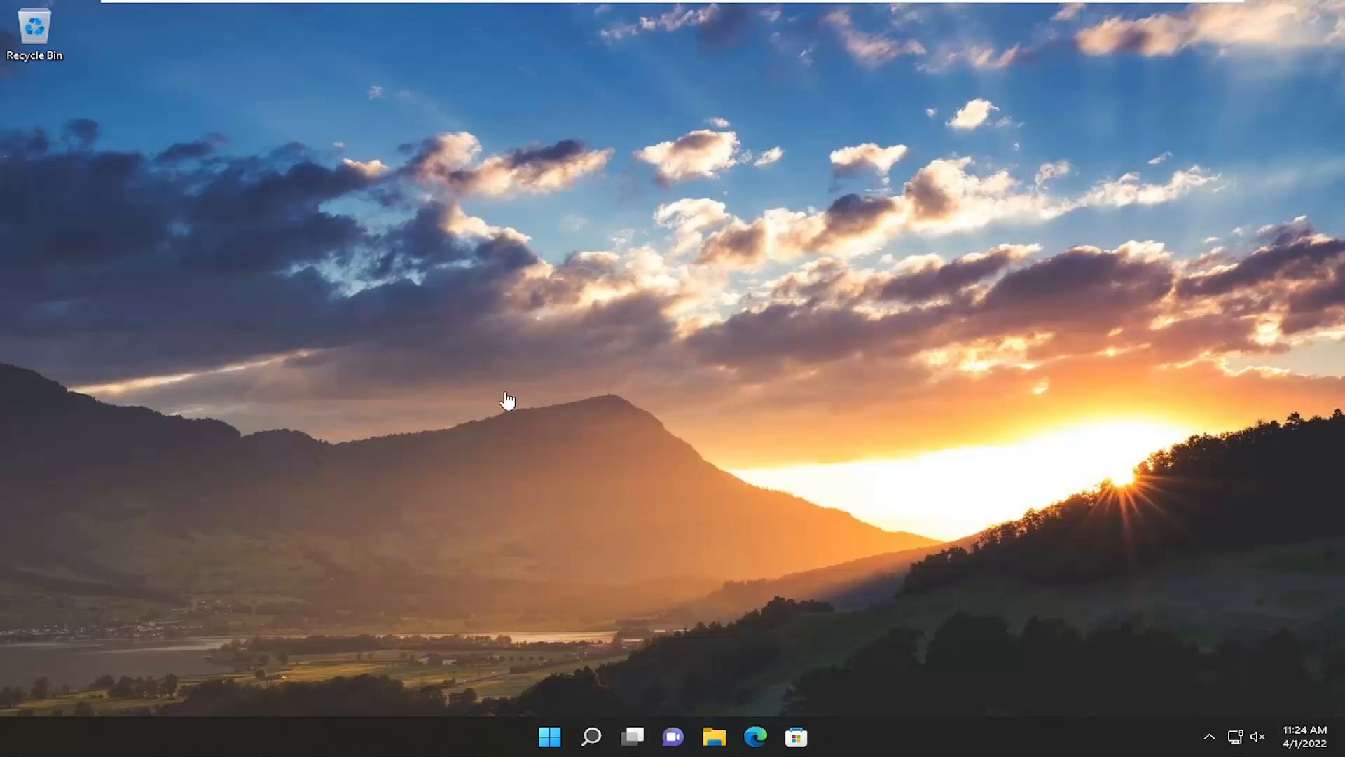
pyautogui.moveTo(547, 620)
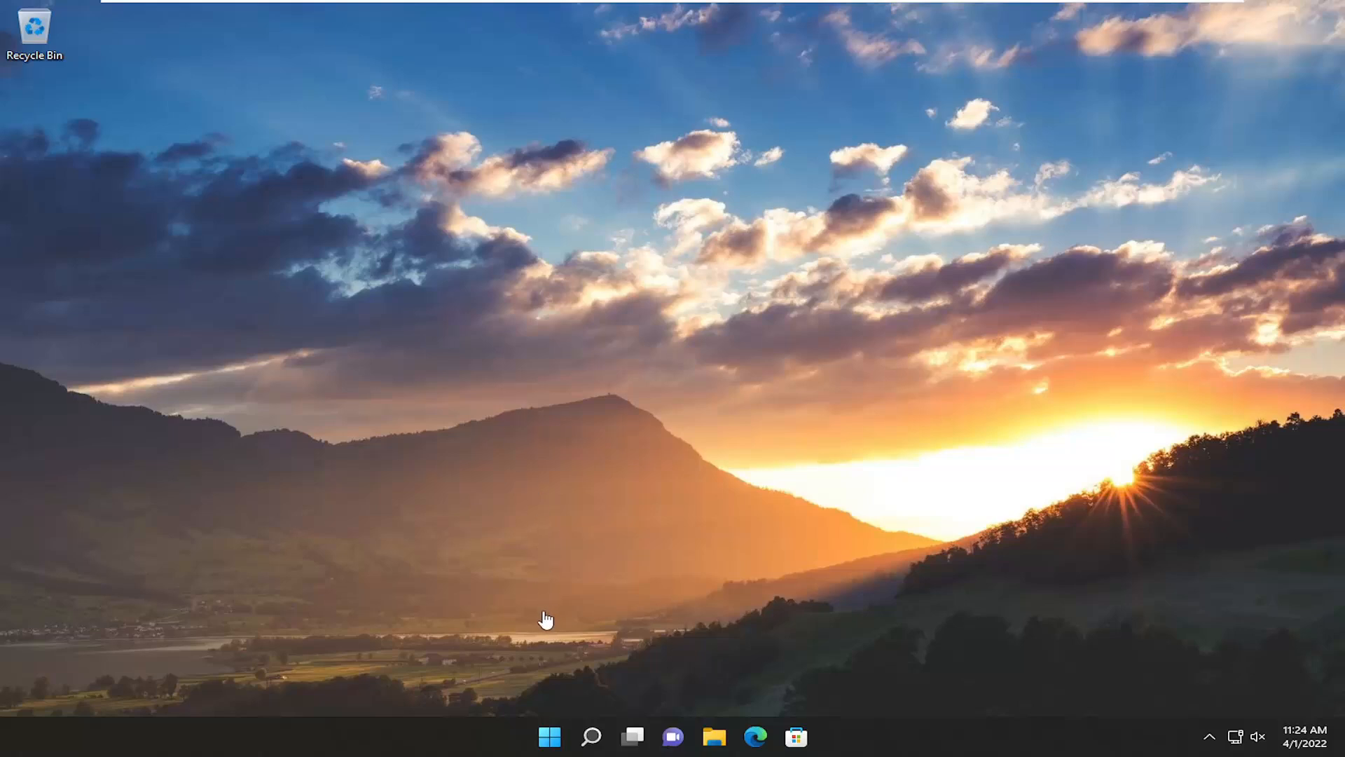
pyautogui.moveTo(592, 736)
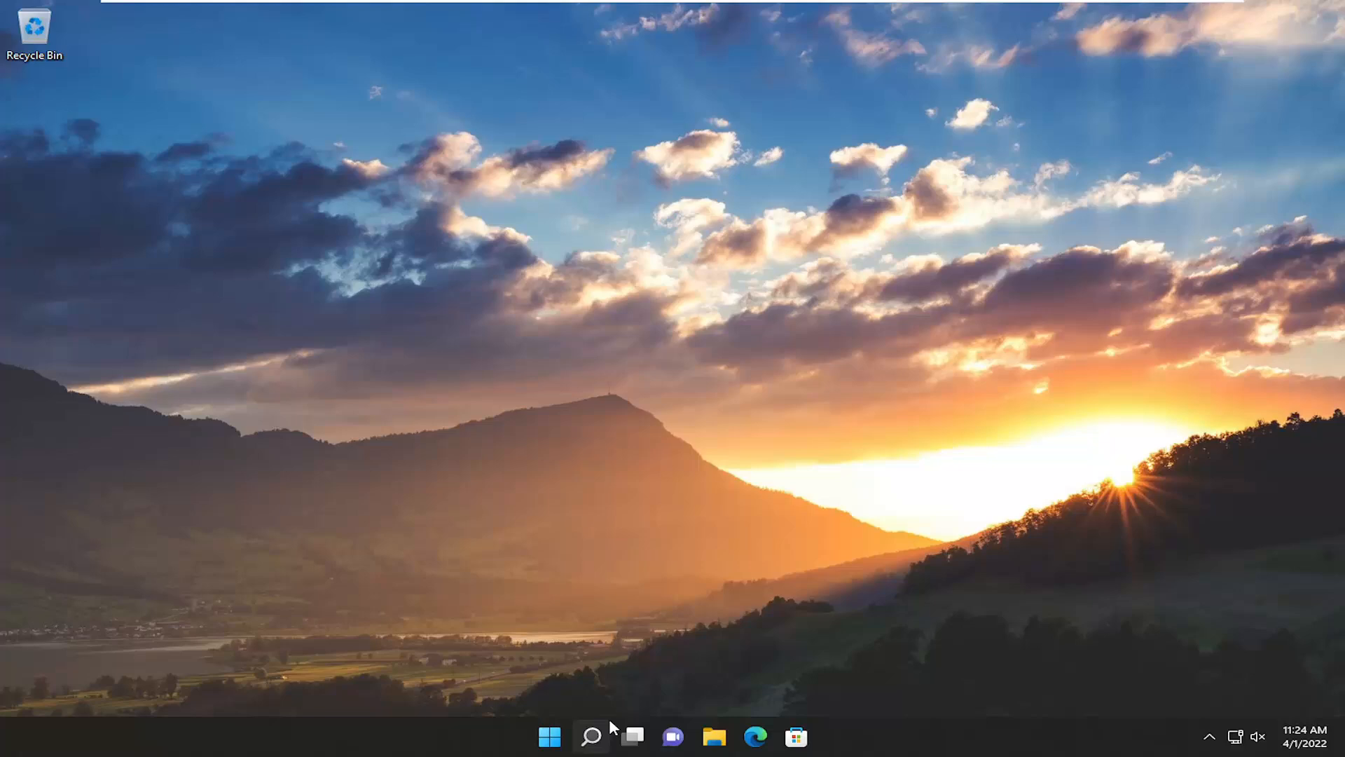
pyautogui.click(590, 736)
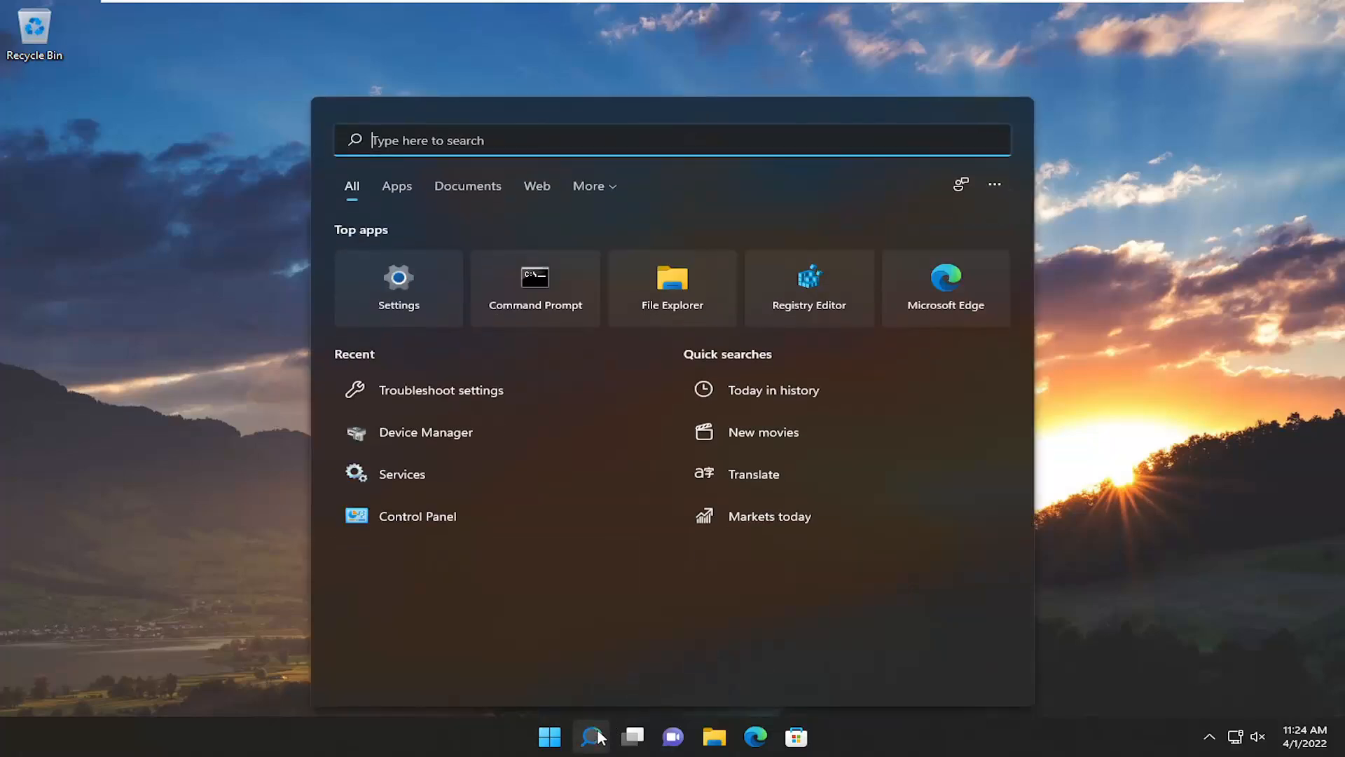
pyautogui.write('settings')
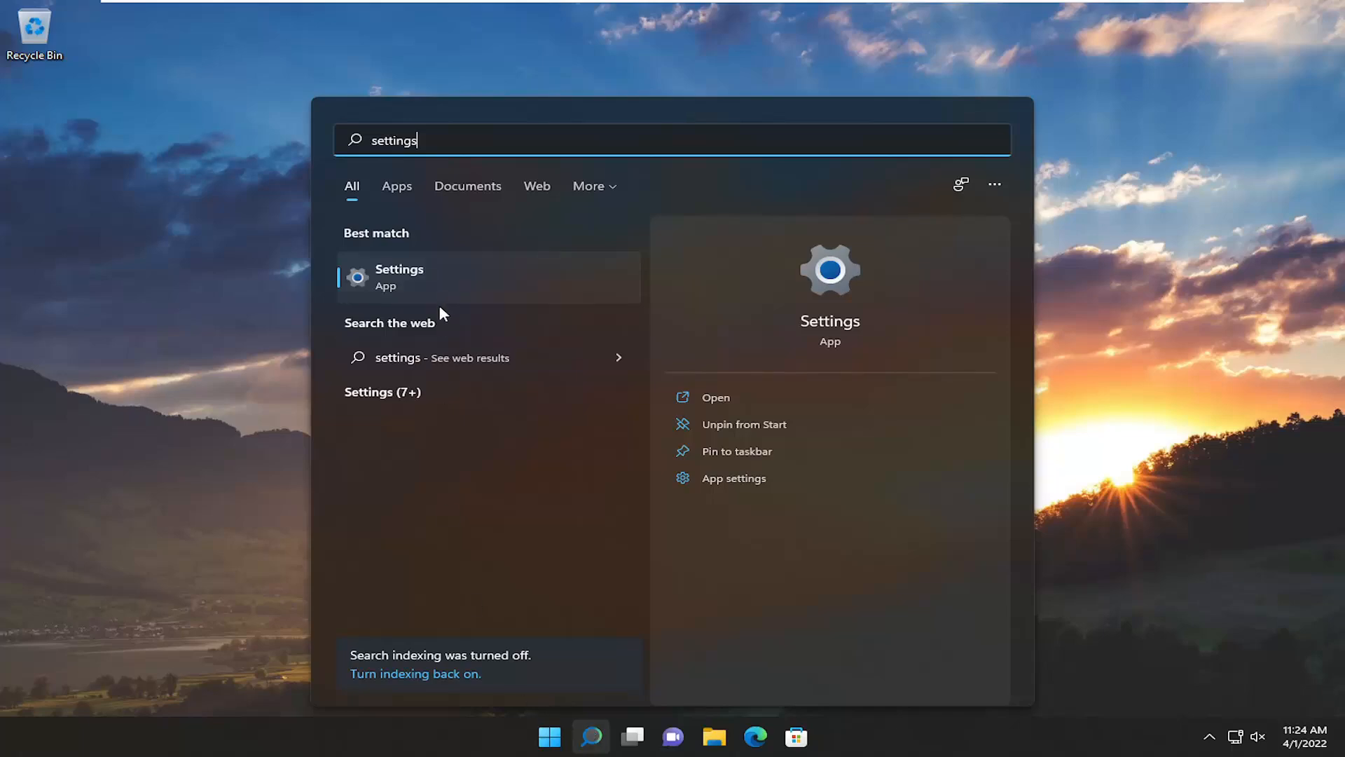
pyautogui.click(399, 276)
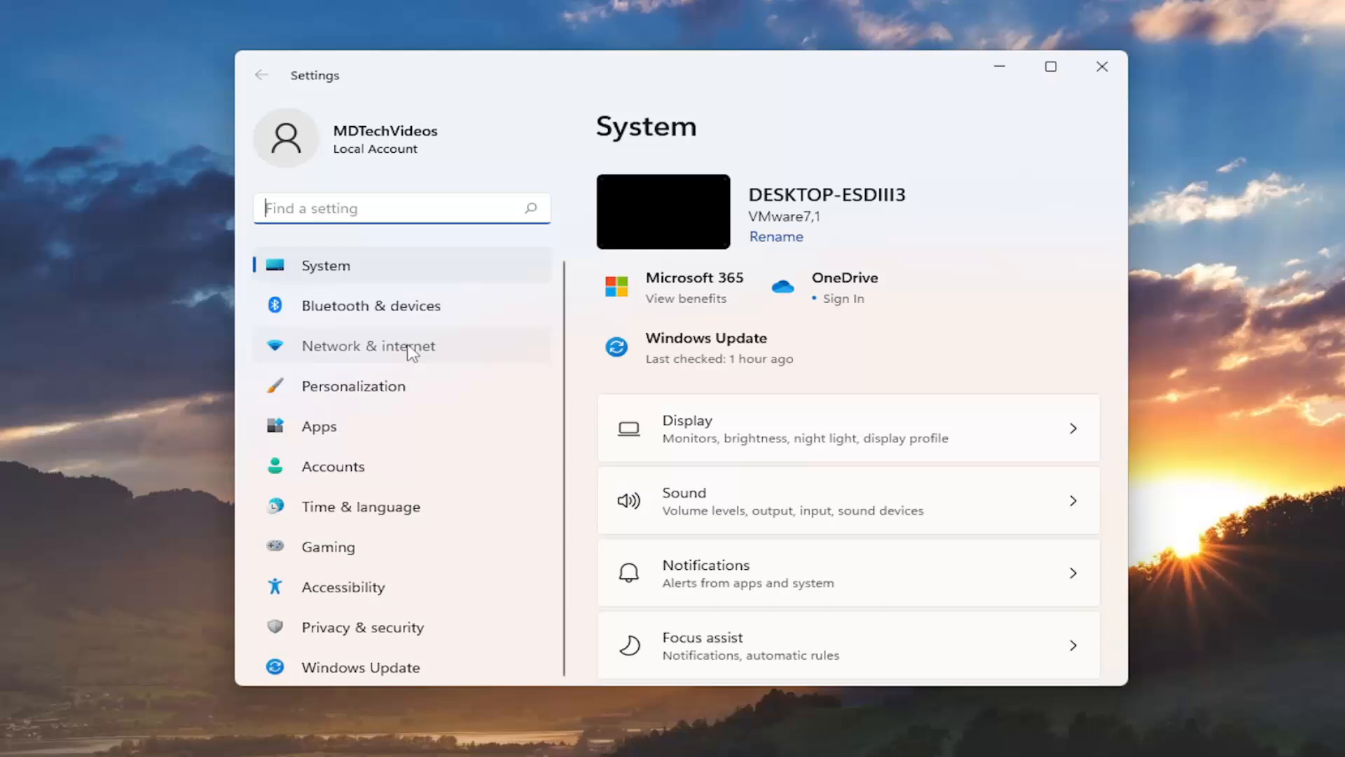
# Go to Network & internet, then Advanced network settings
pyautogui.click(367, 344)
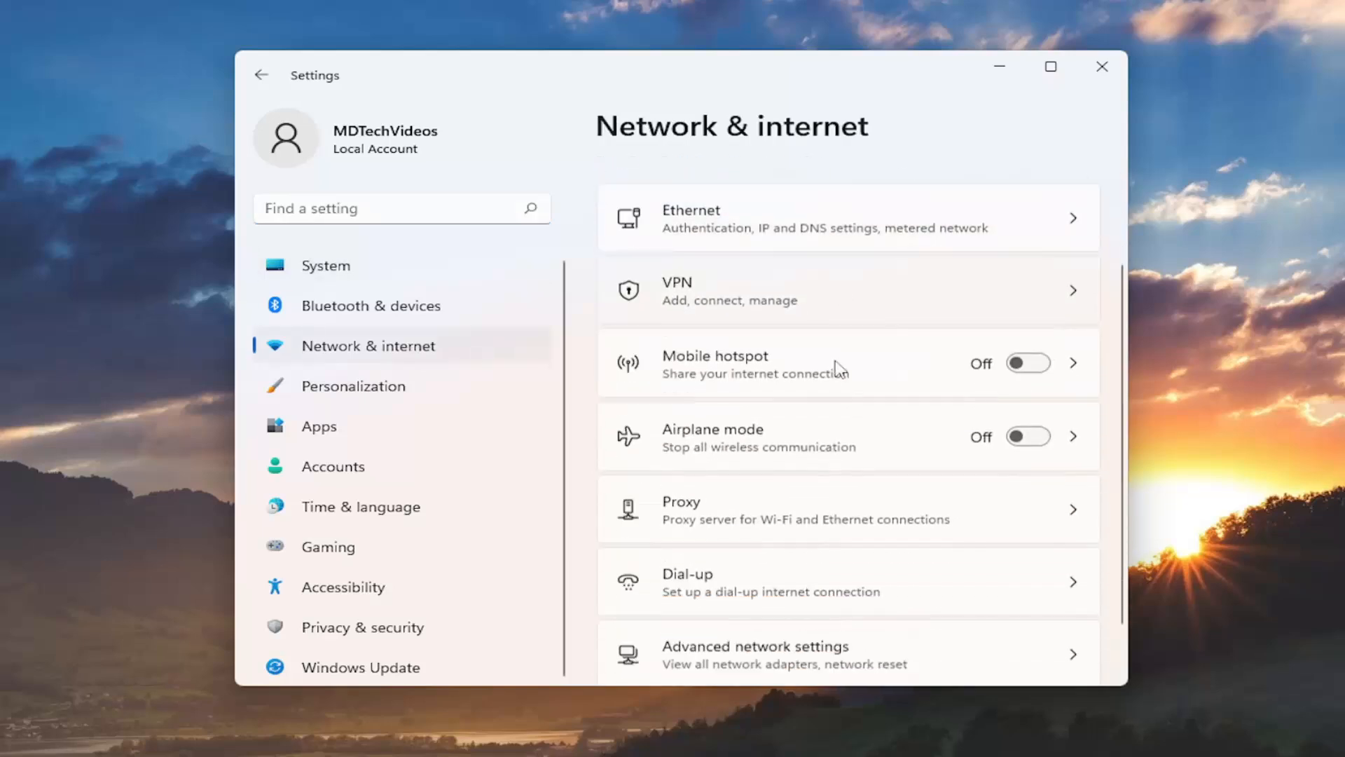
pyautogui.scroll(-3)
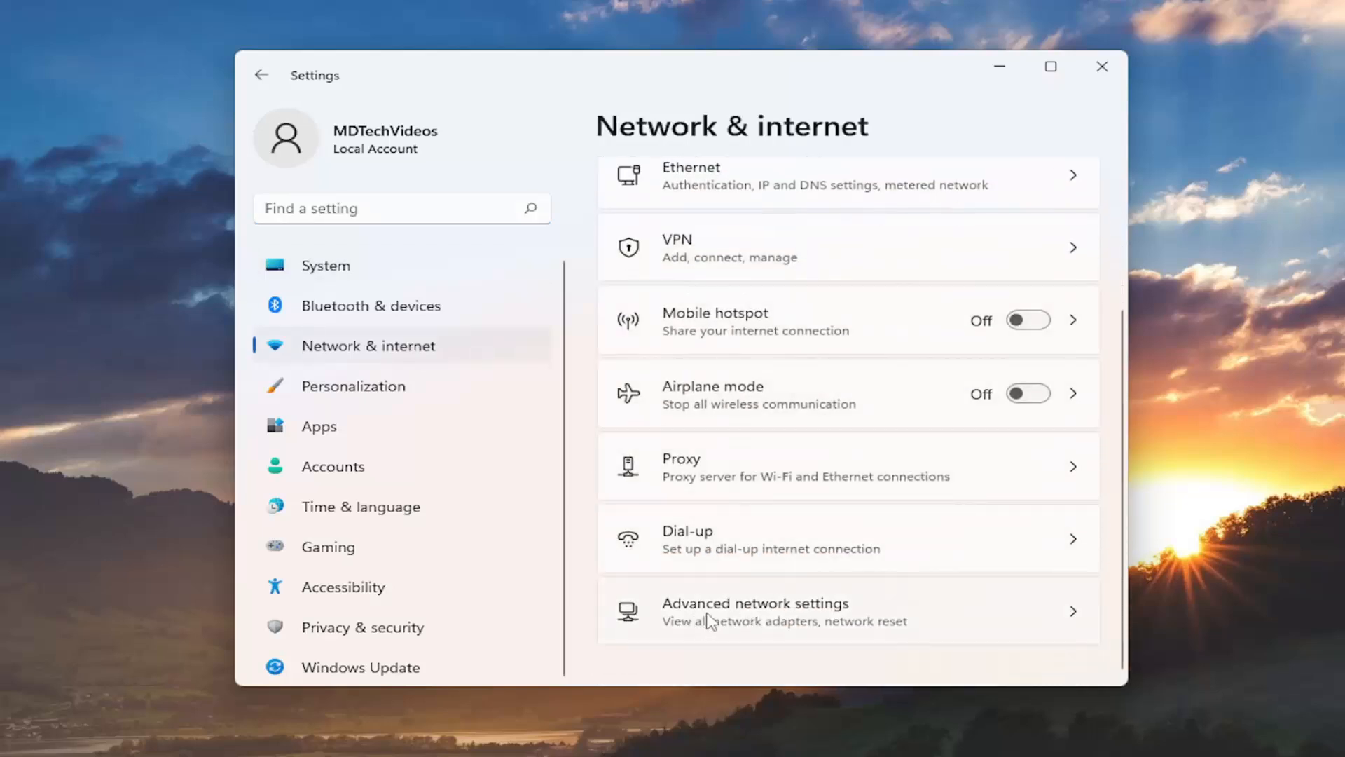
pyautogui.click(755, 611)
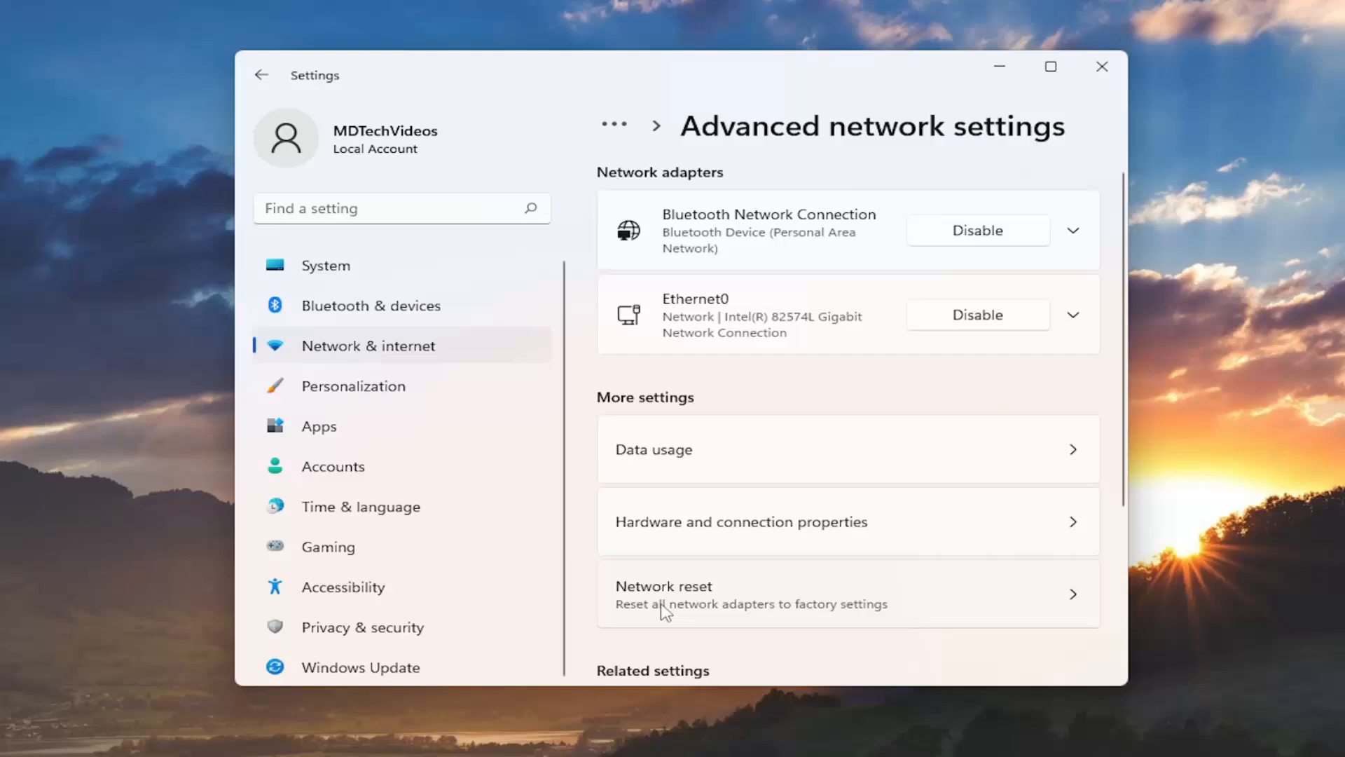
pyautogui.moveTo(837, 610)
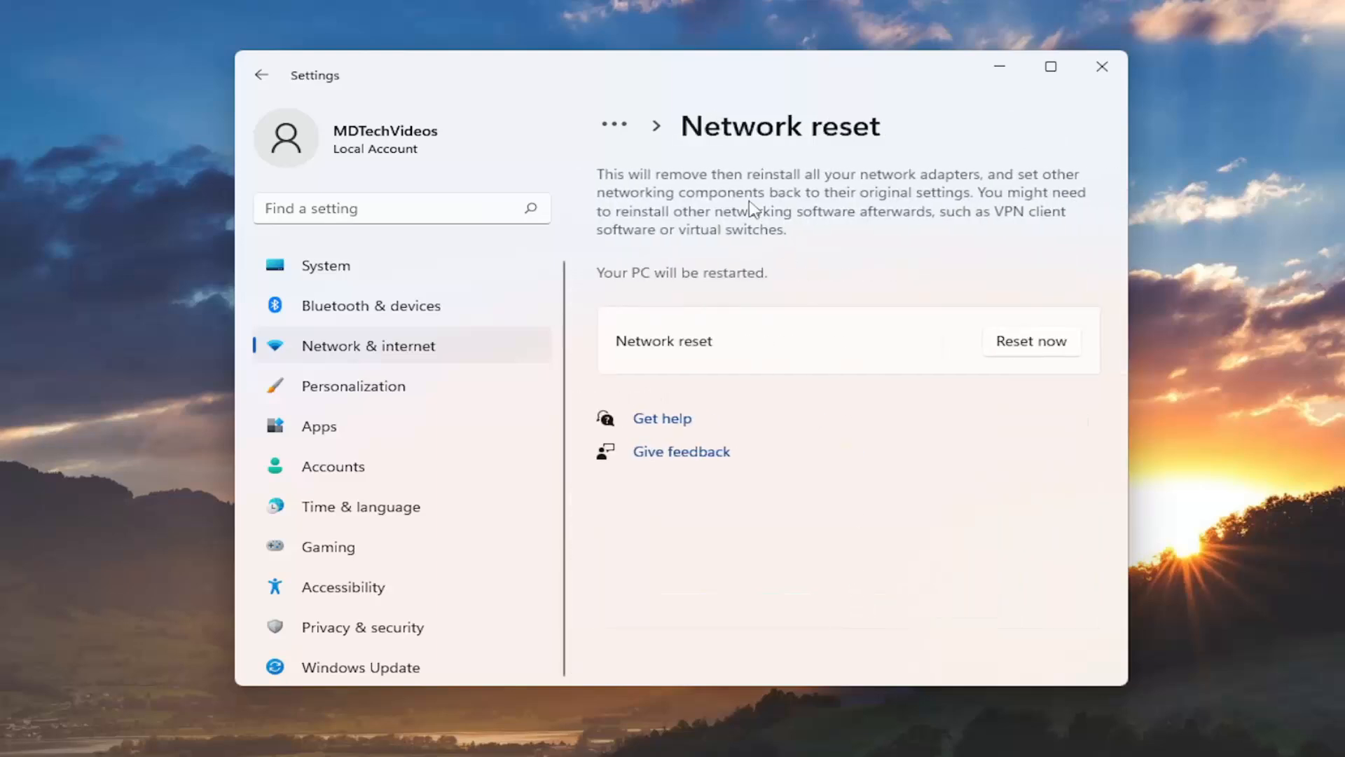
pyautogui.moveTo(894, 198)
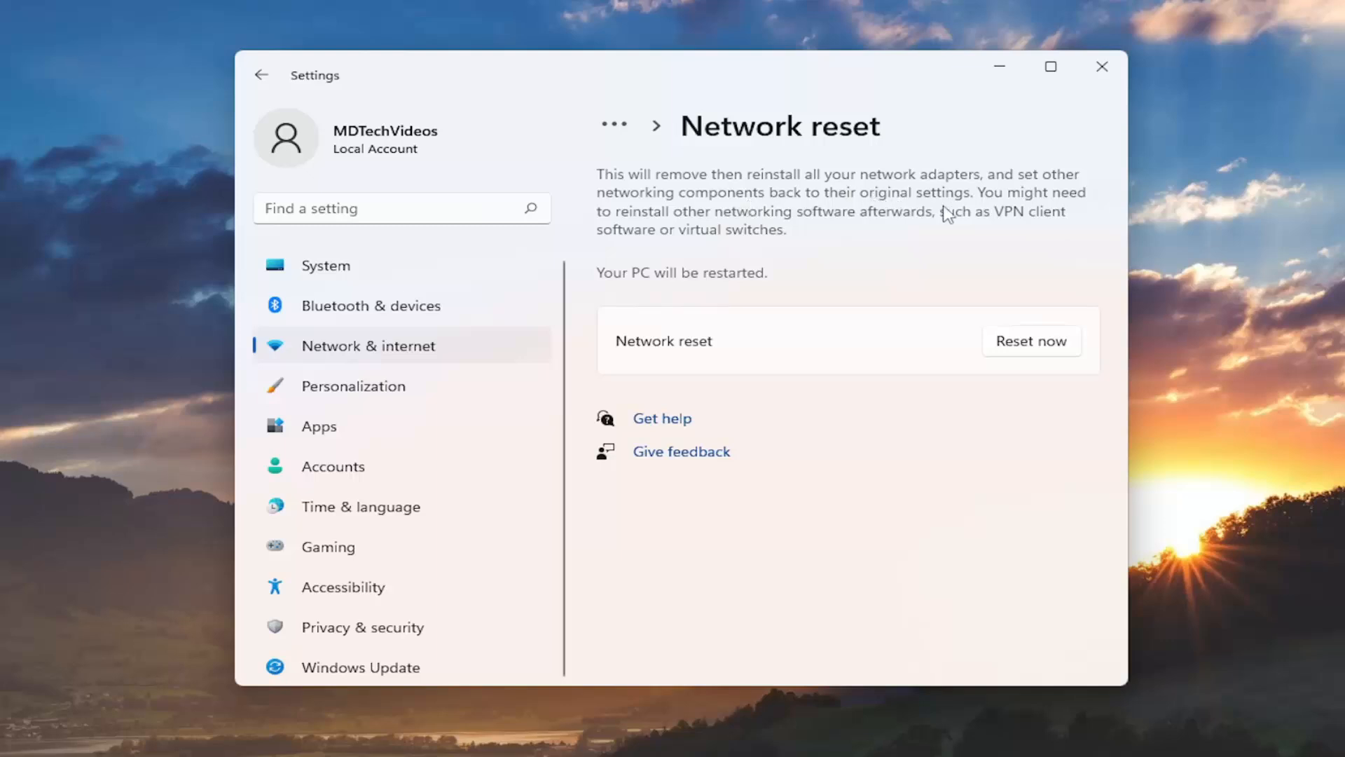
pyautogui.moveTo(738, 238)
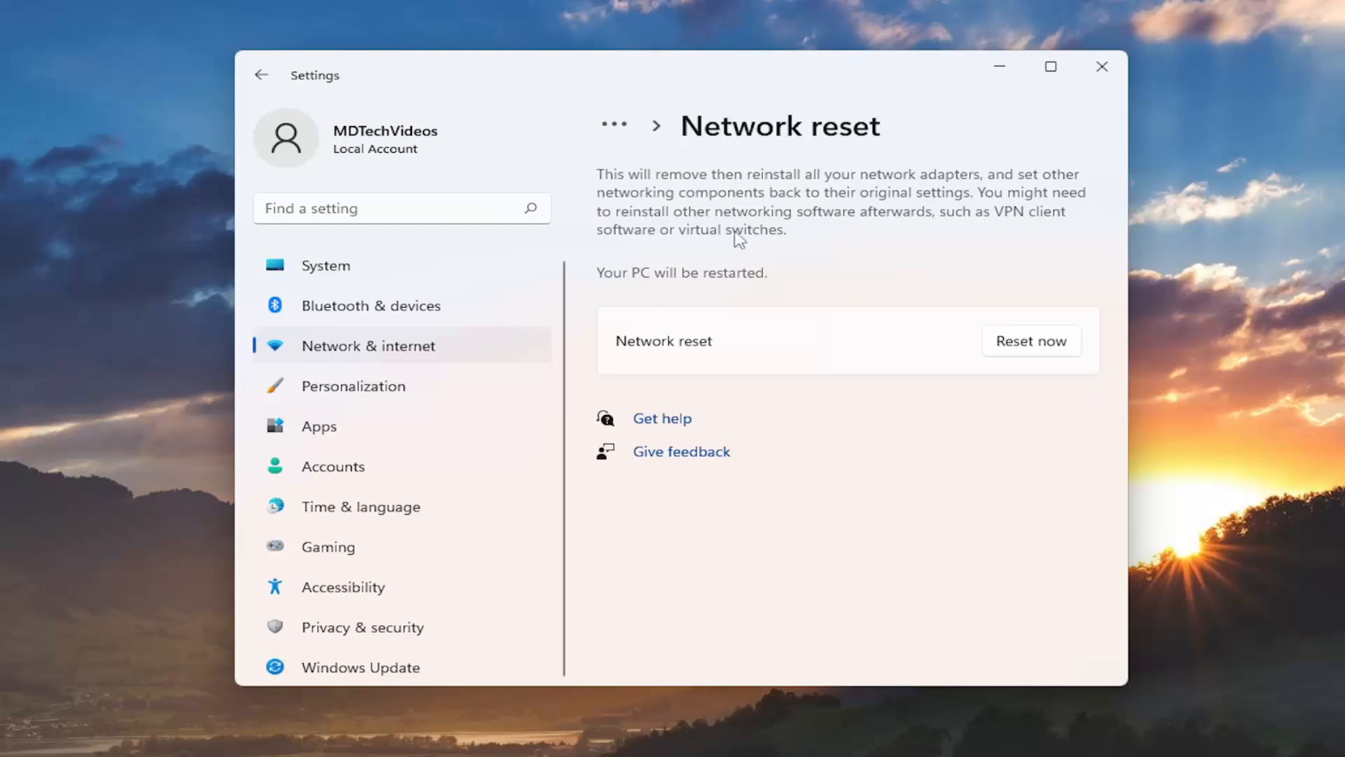
pyautogui.moveTo(909, 232)
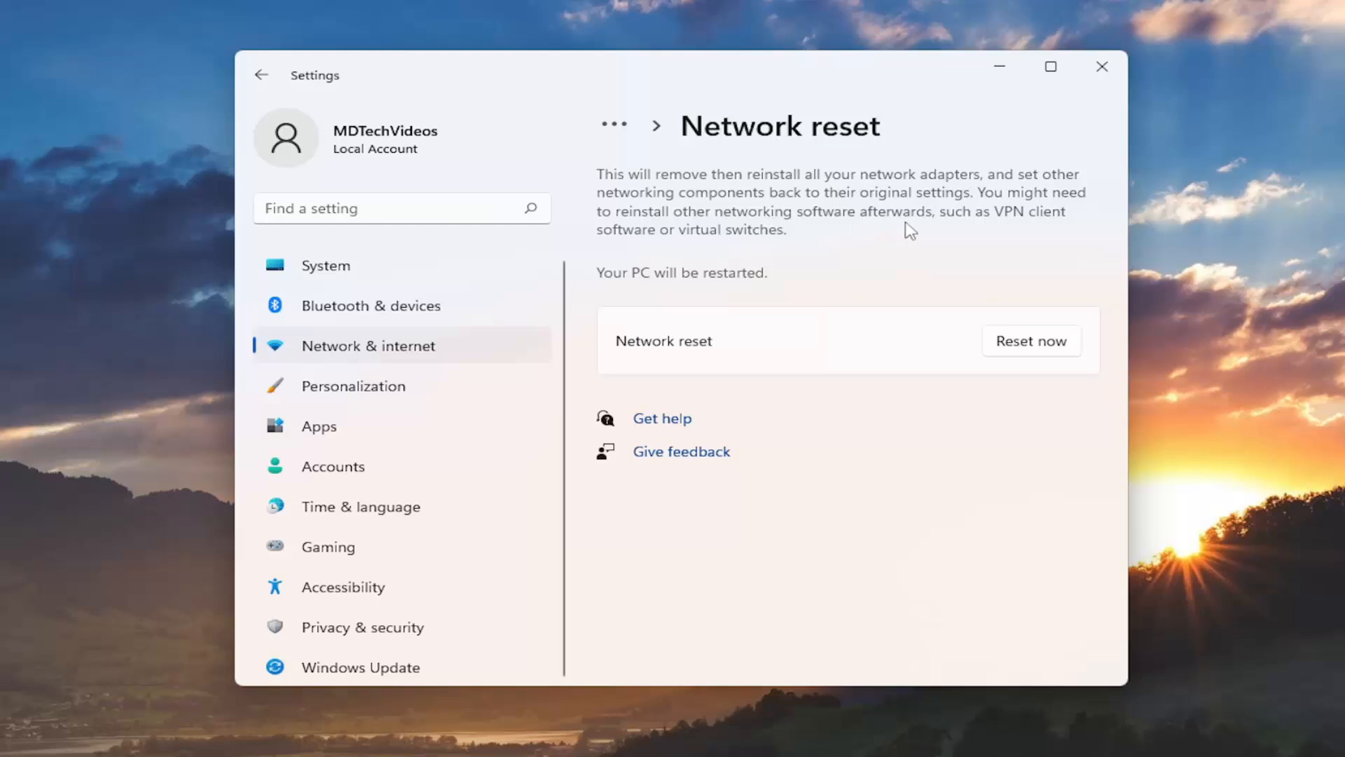
pyautogui.moveTo(635, 257)
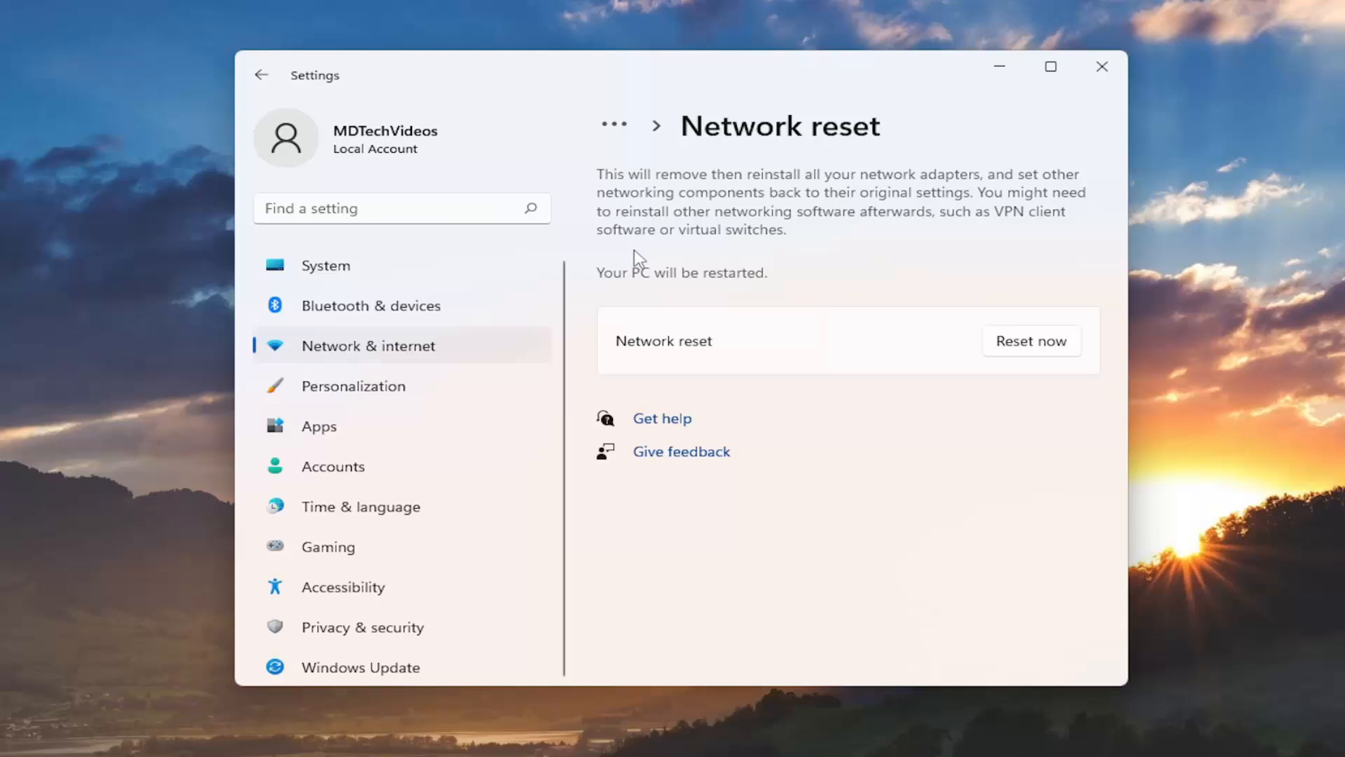
pyautogui.moveTo(719, 288)
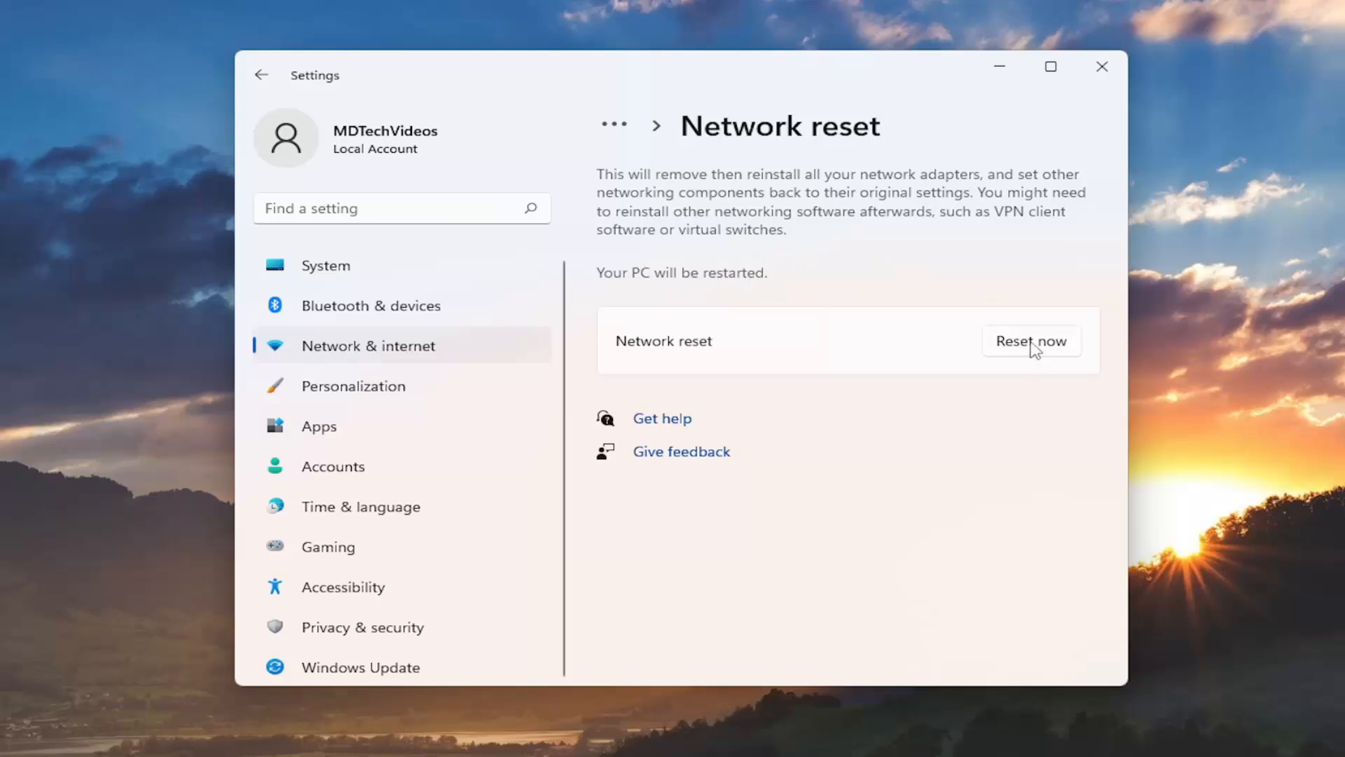
# Confirm Reset now for all network adapters and dismiss the 5-minute shutdown notice
pyautogui.click(1031, 341)
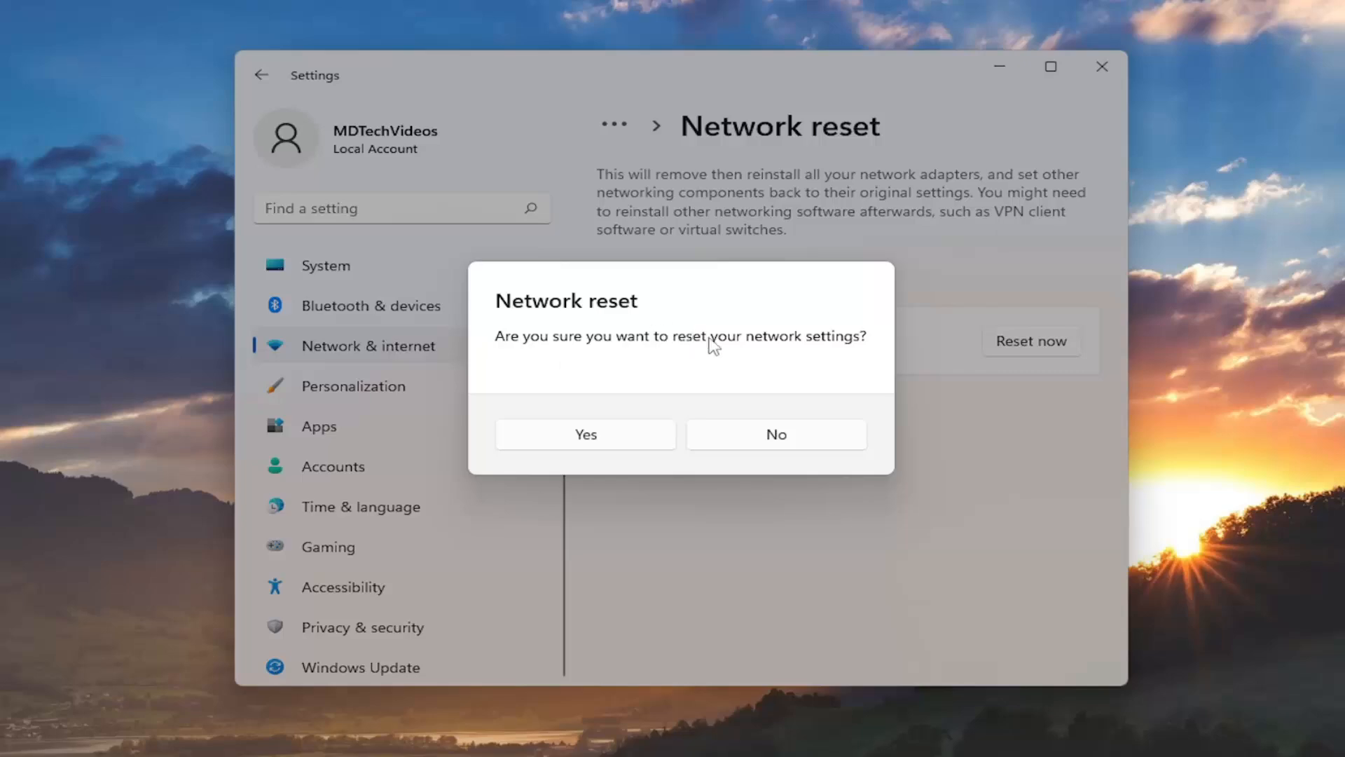
pyautogui.click(585, 433)
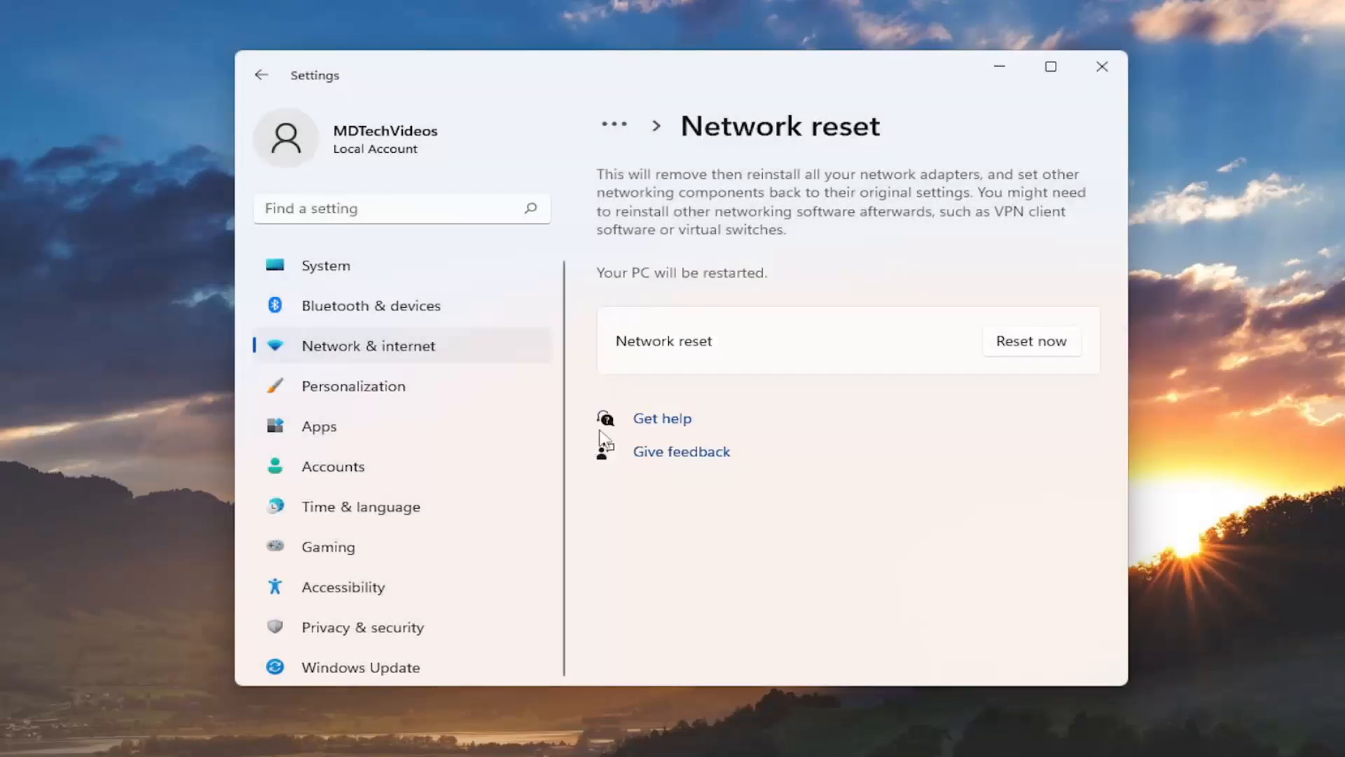
pyautogui.click(1031, 340)
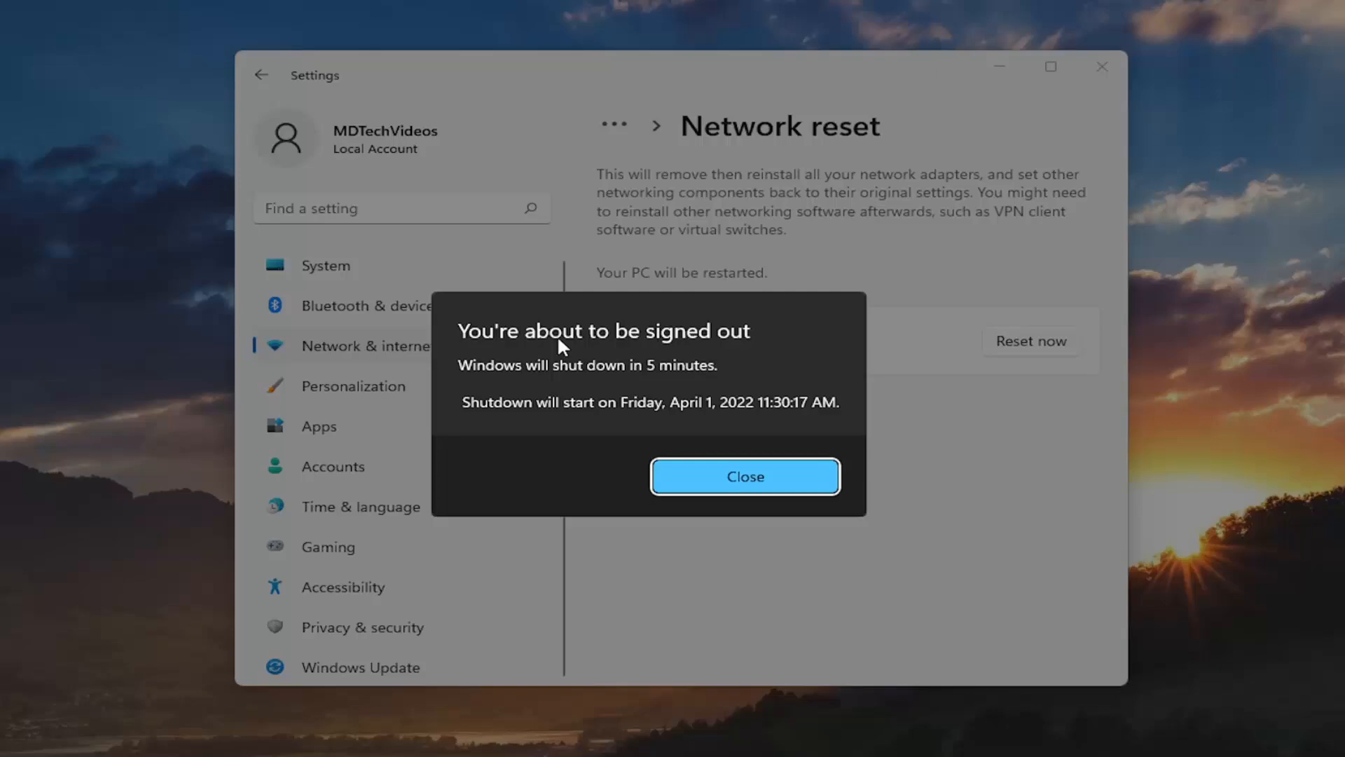
pyautogui.click(744, 476)
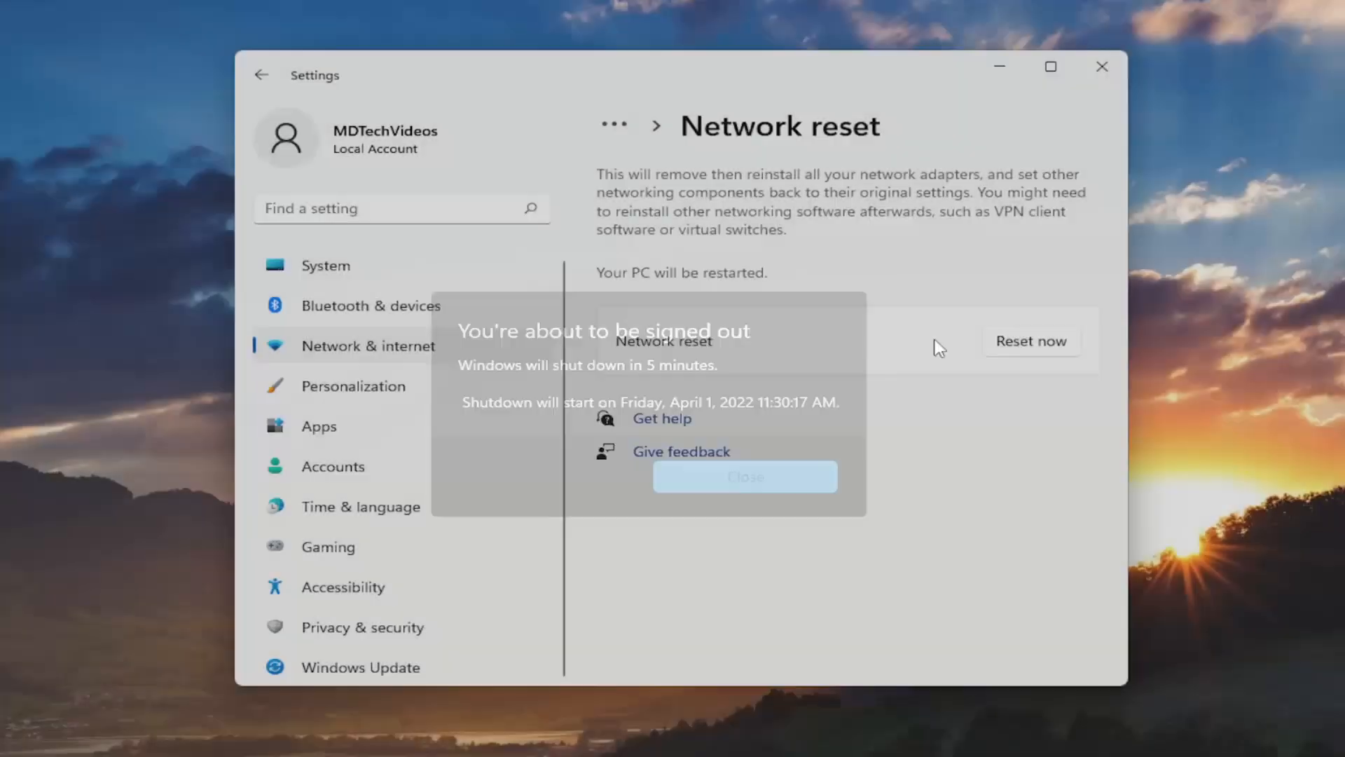